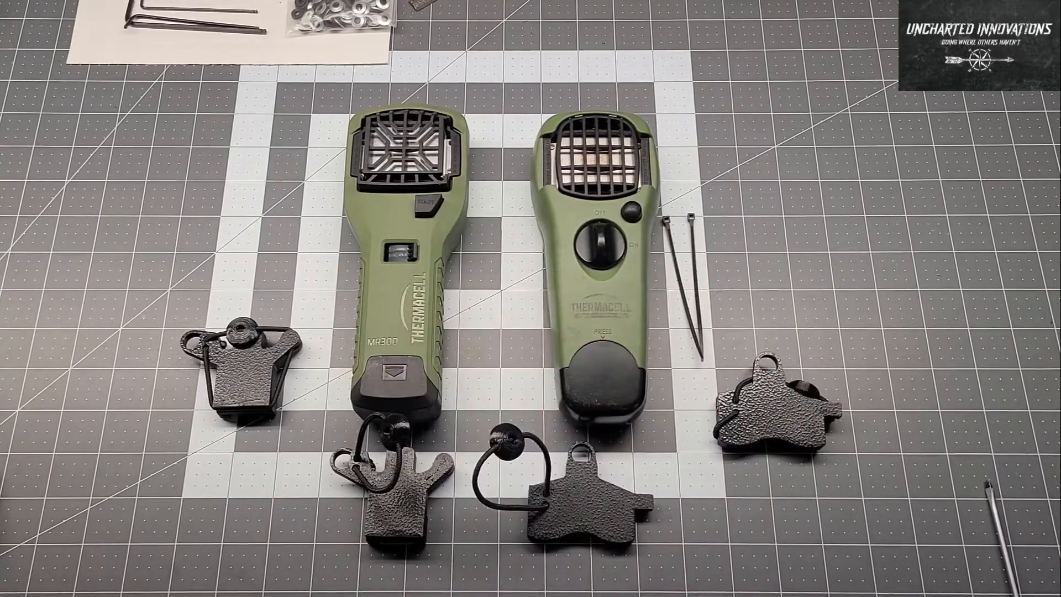
mouse_move(845, 535)
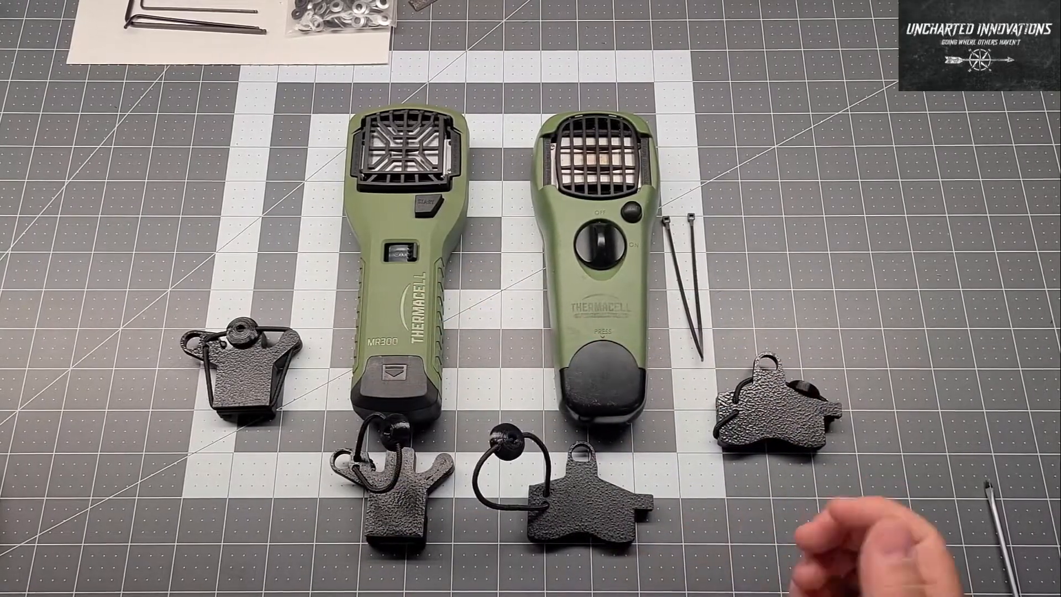